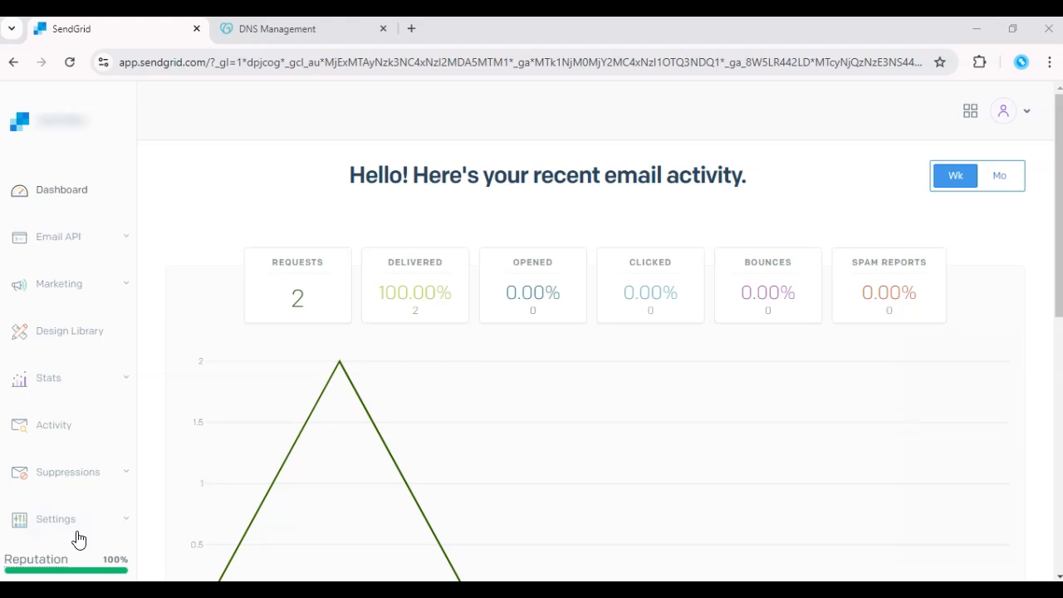
# Expand Marketing in the sidebar and open Contacts to list All Contacts, Test and segments
pyautogui.click(58, 283)
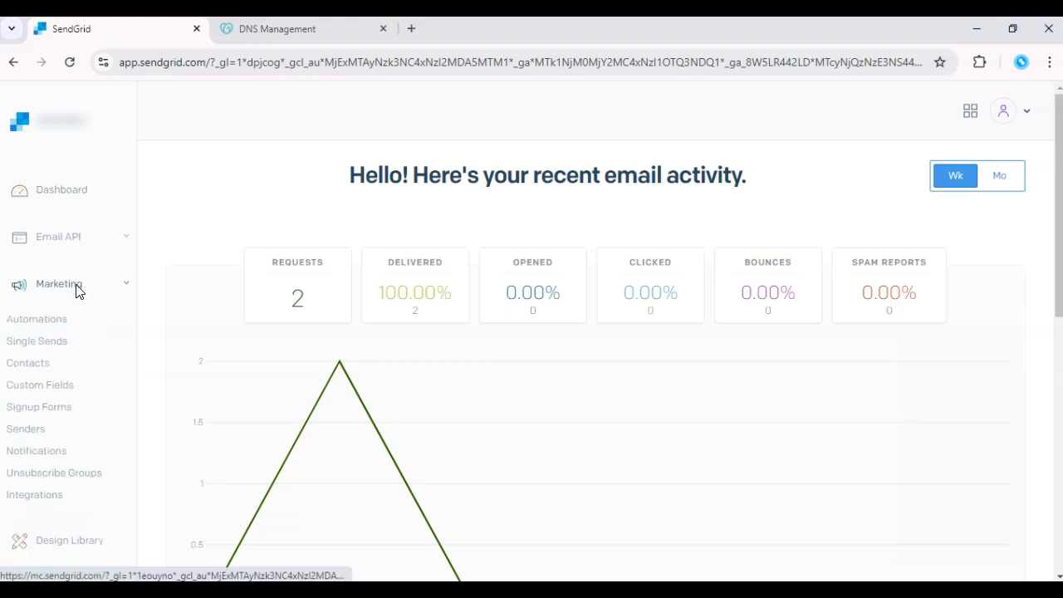
pyautogui.click(53, 473)
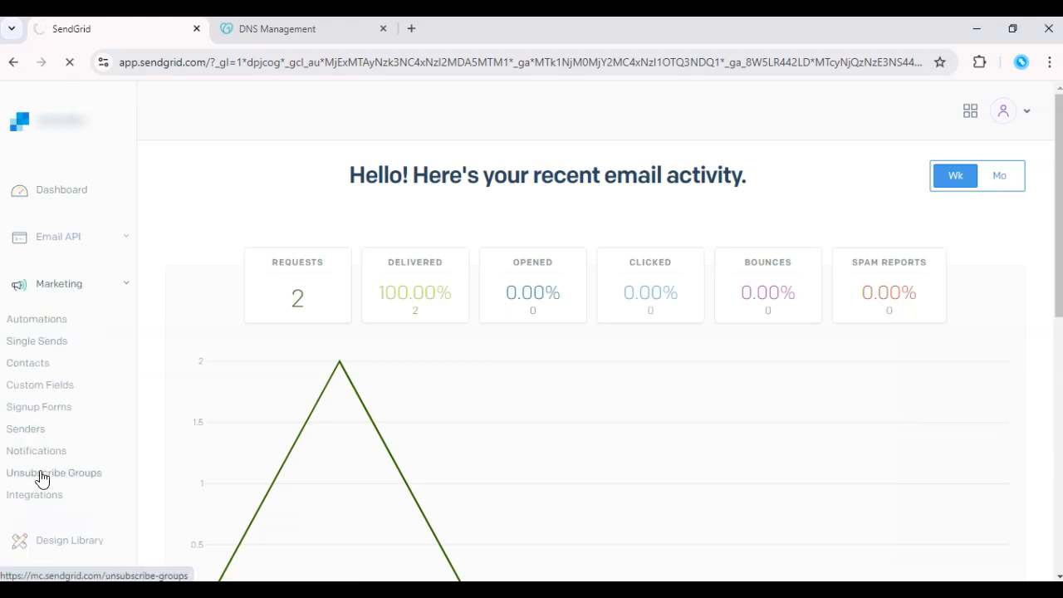
pyautogui.click(27, 362)
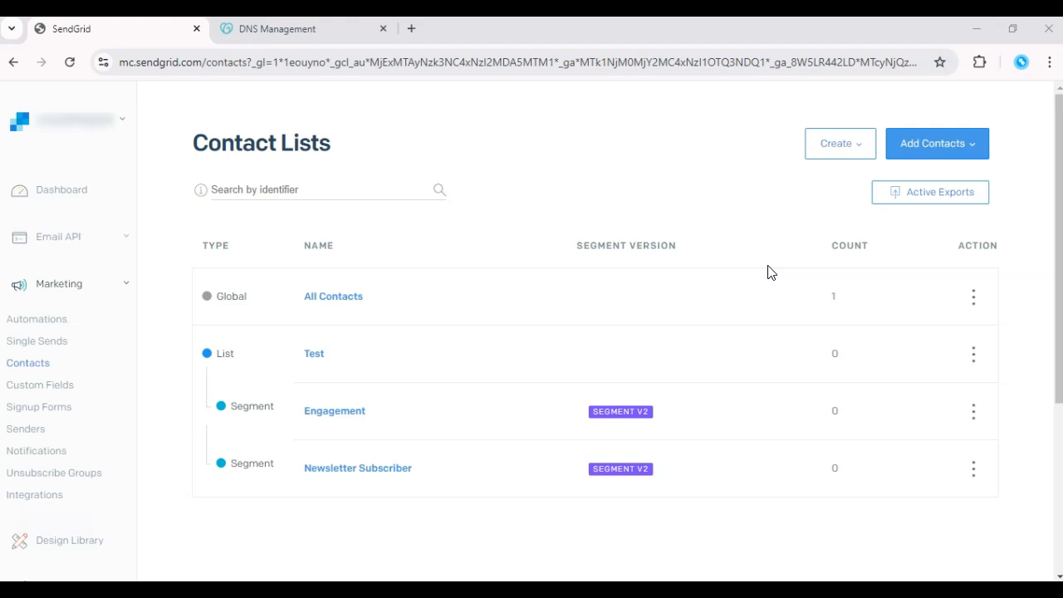
# Choose Upload CSV from the Add Contacts menu to start a CSV contact import
pyautogui.click(937, 143)
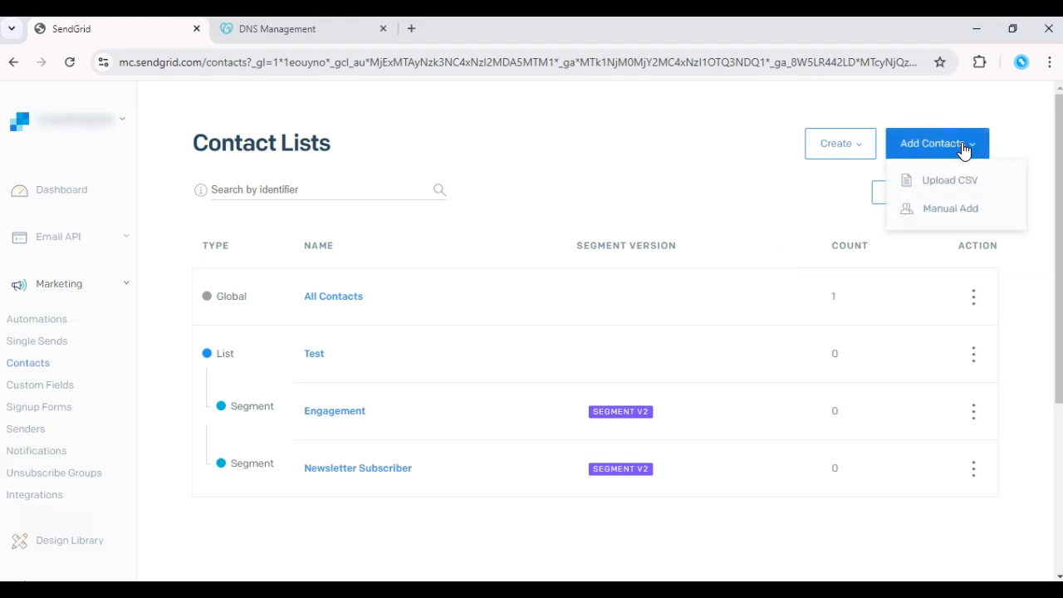
pyautogui.moveTo(950, 180)
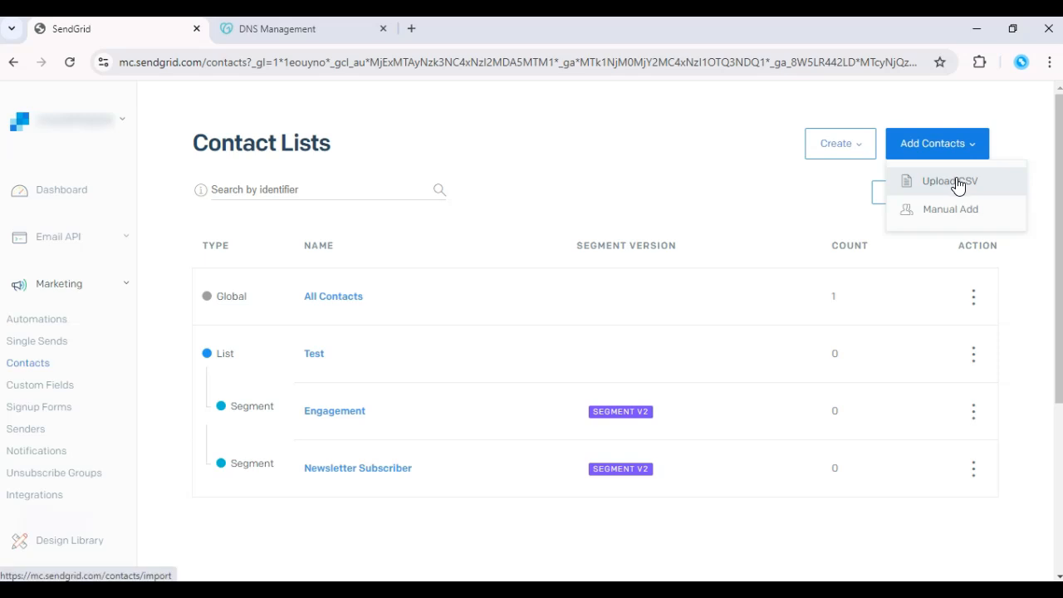
pyautogui.moveTo(983, 184)
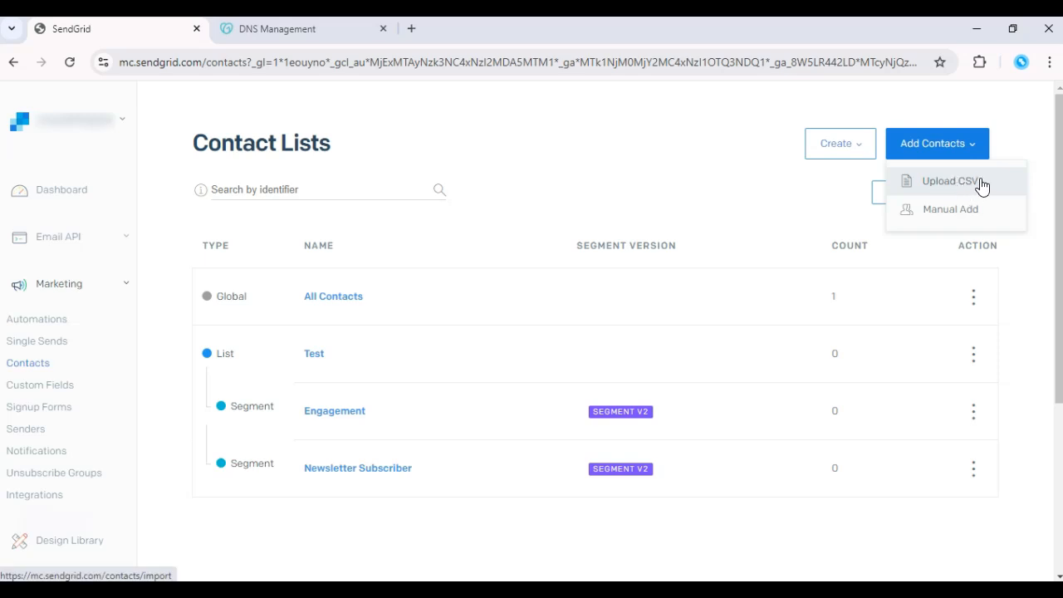
pyautogui.moveTo(950, 210)
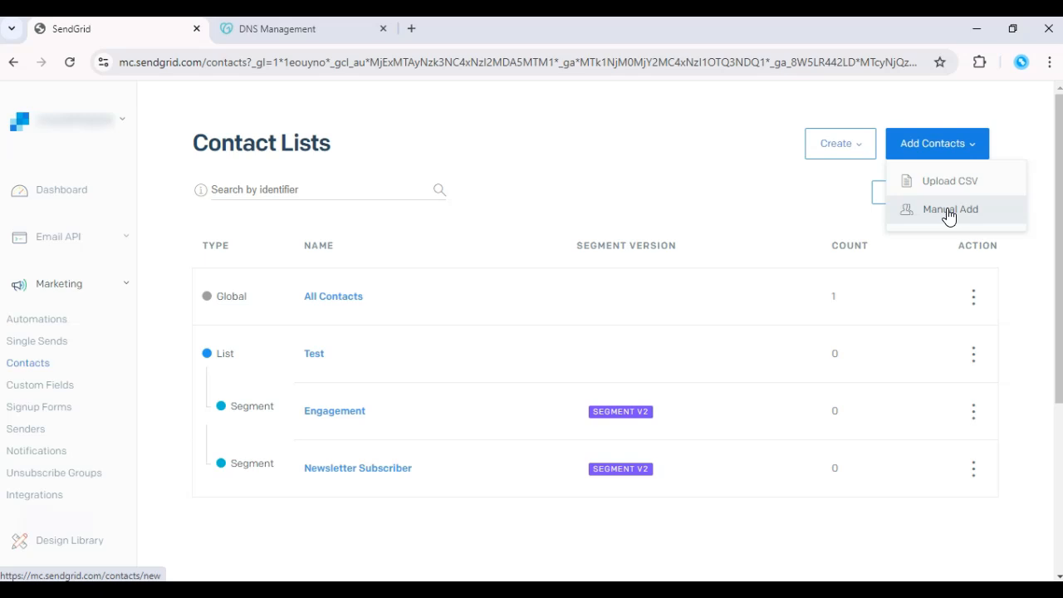
pyautogui.click(950, 180)
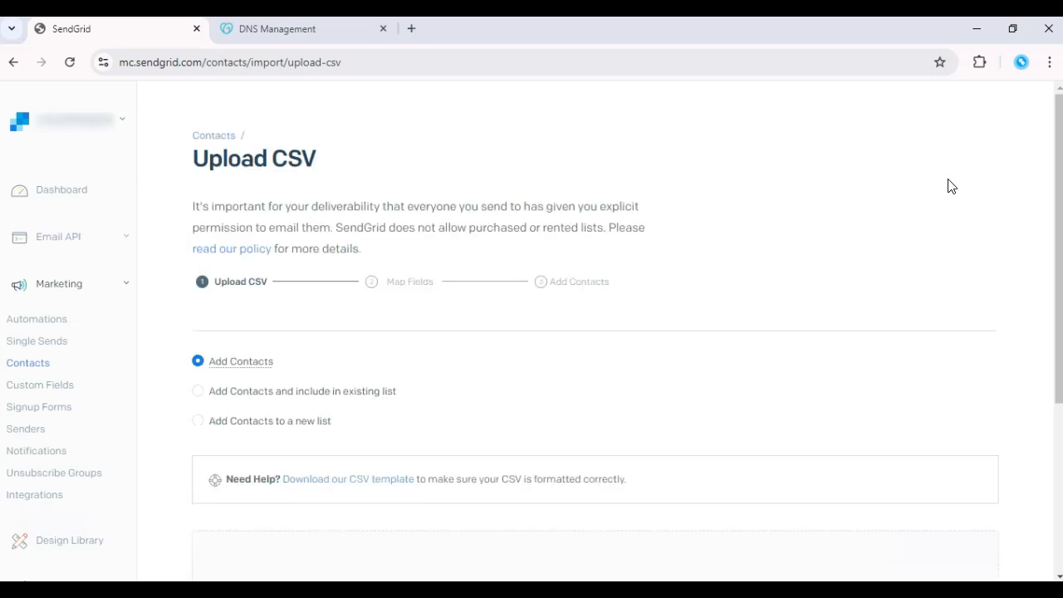
pyautogui.moveTo(1030, 163)
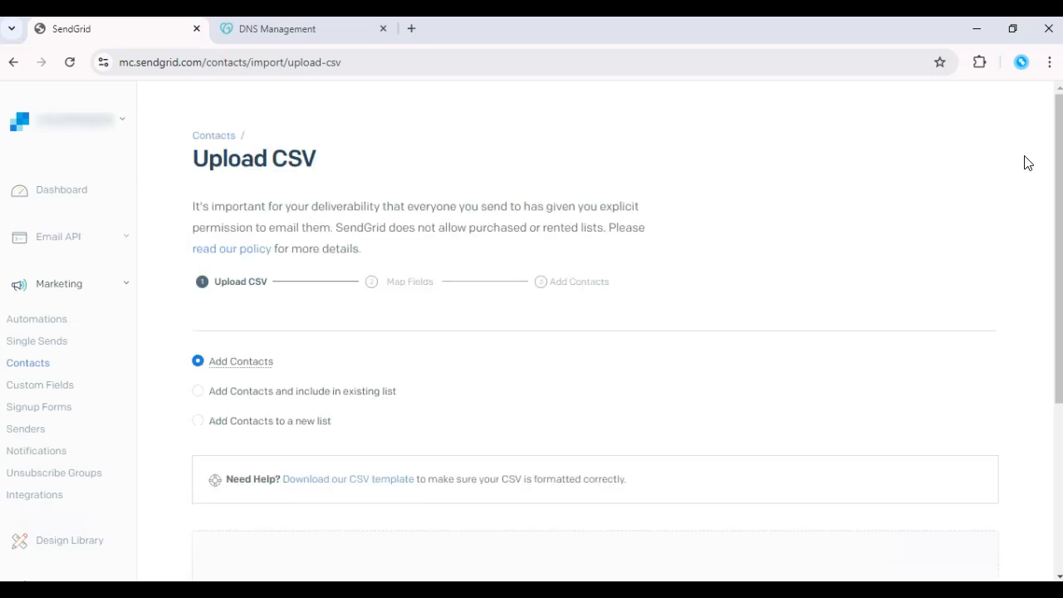
pyautogui.moveTo(408, 284)
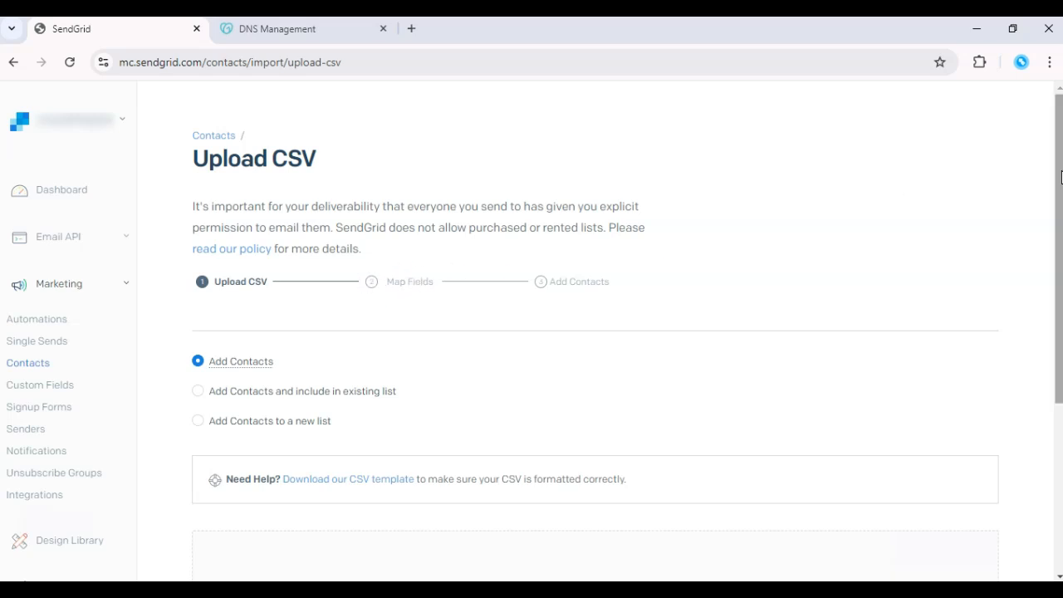
pyautogui.scroll(-3)
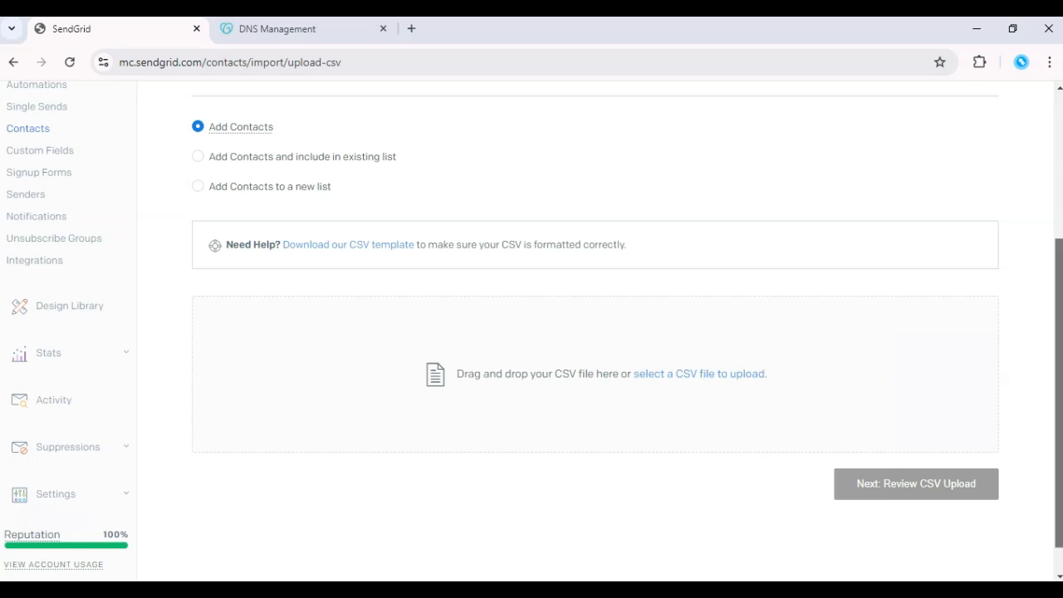
pyautogui.scroll(3)
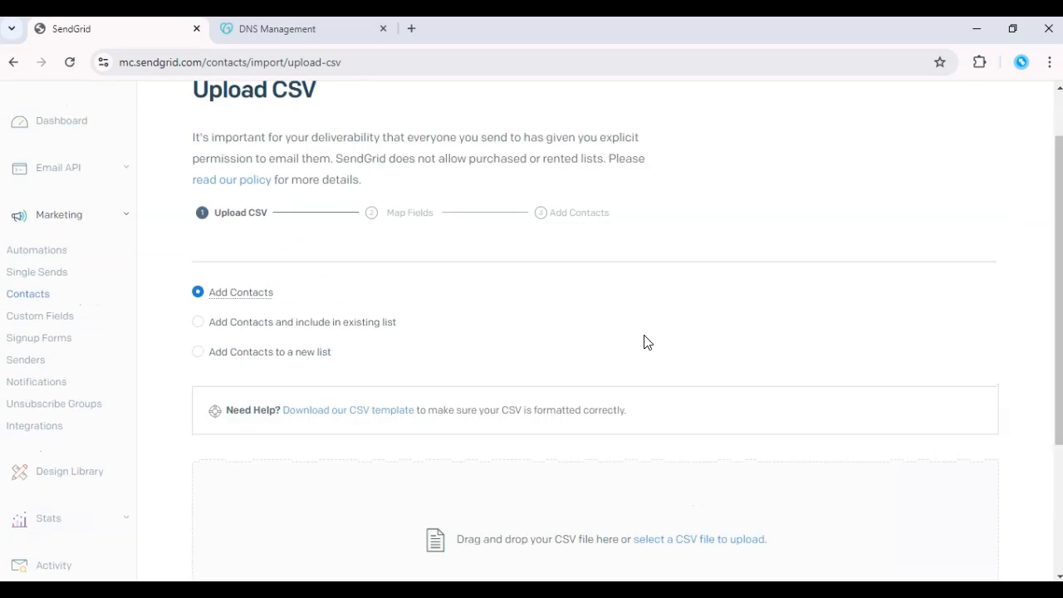
pyautogui.moveTo(446, 328)
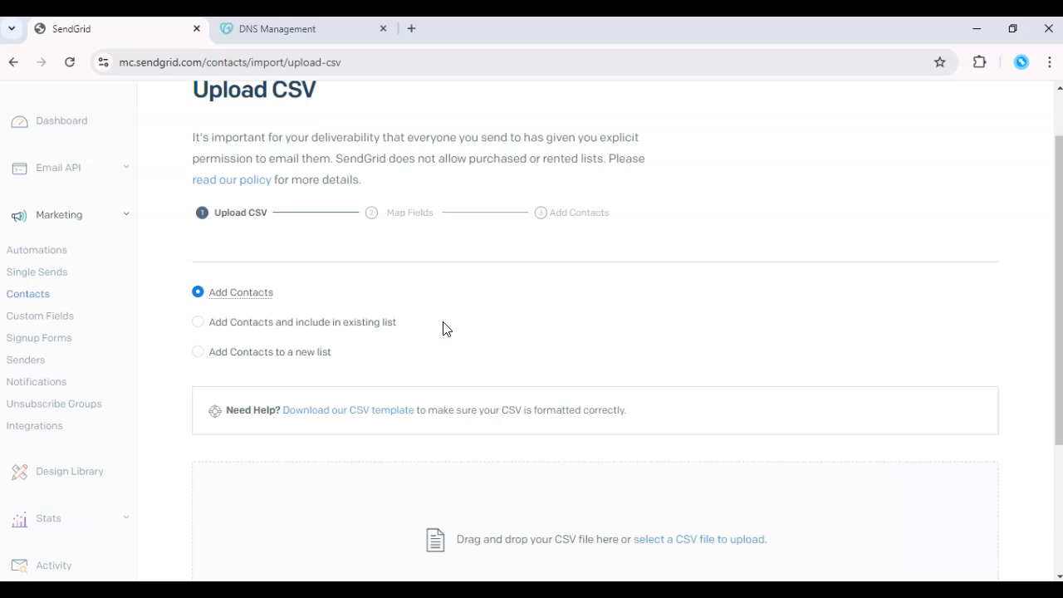
pyautogui.moveTo(565, 239)
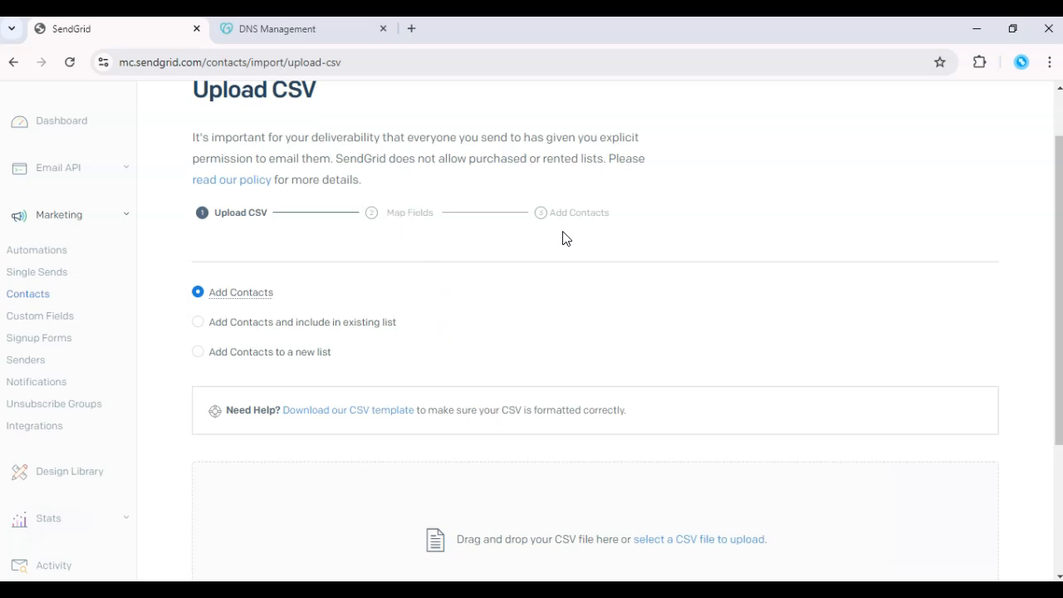
pyautogui.moveTo(572, 229)
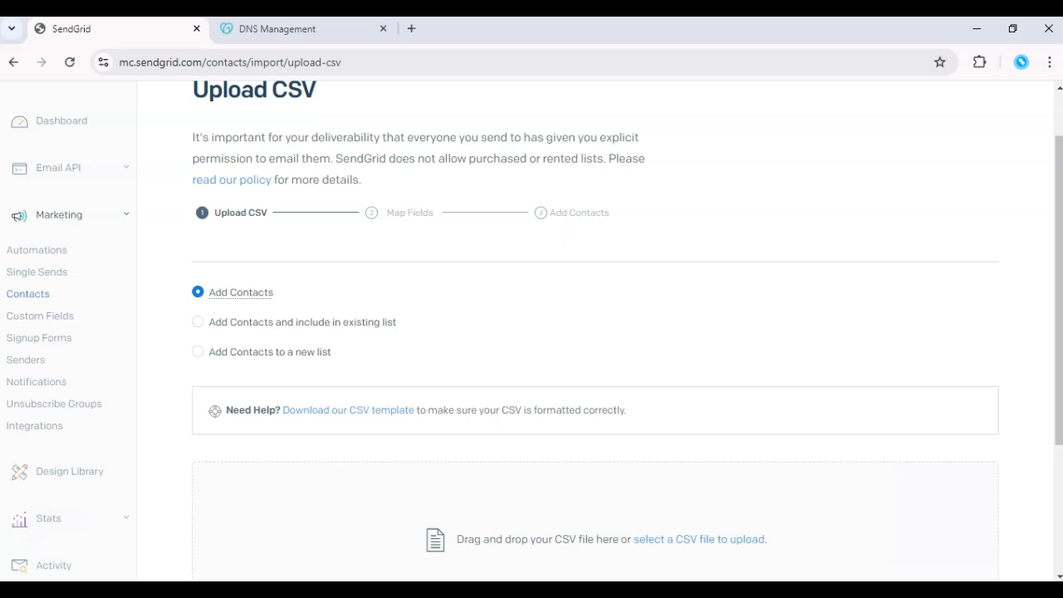
pyautogui.scroll(-3)
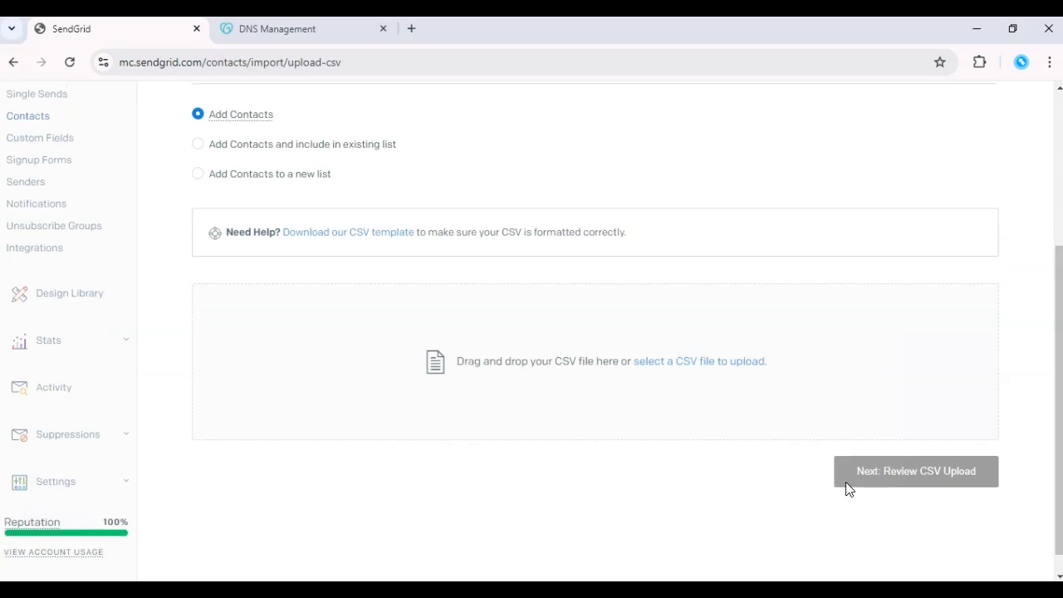
pyautogui.scroll(3)
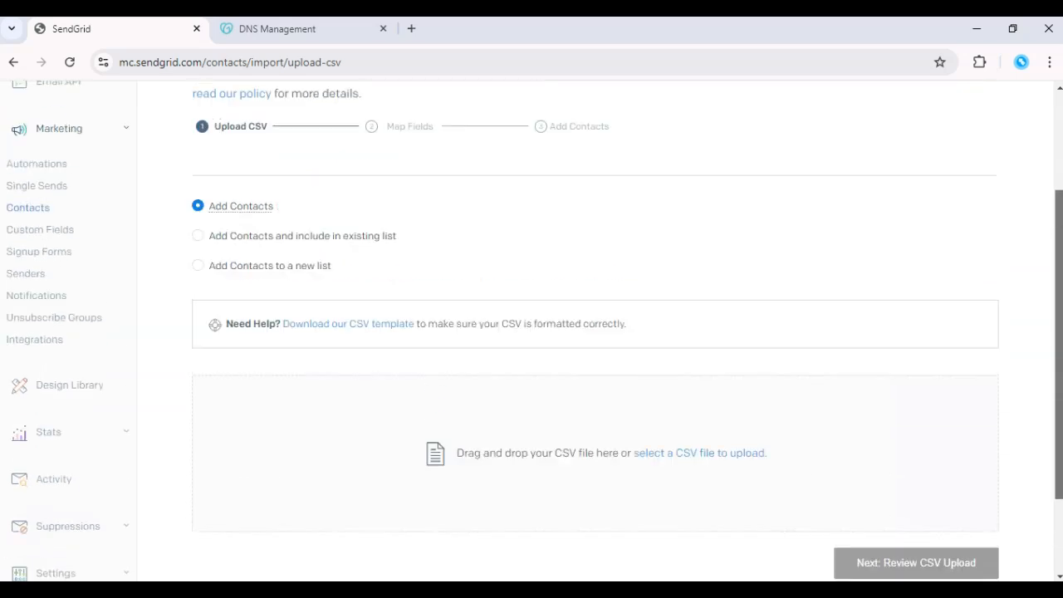
pyautogui.scroll(3)
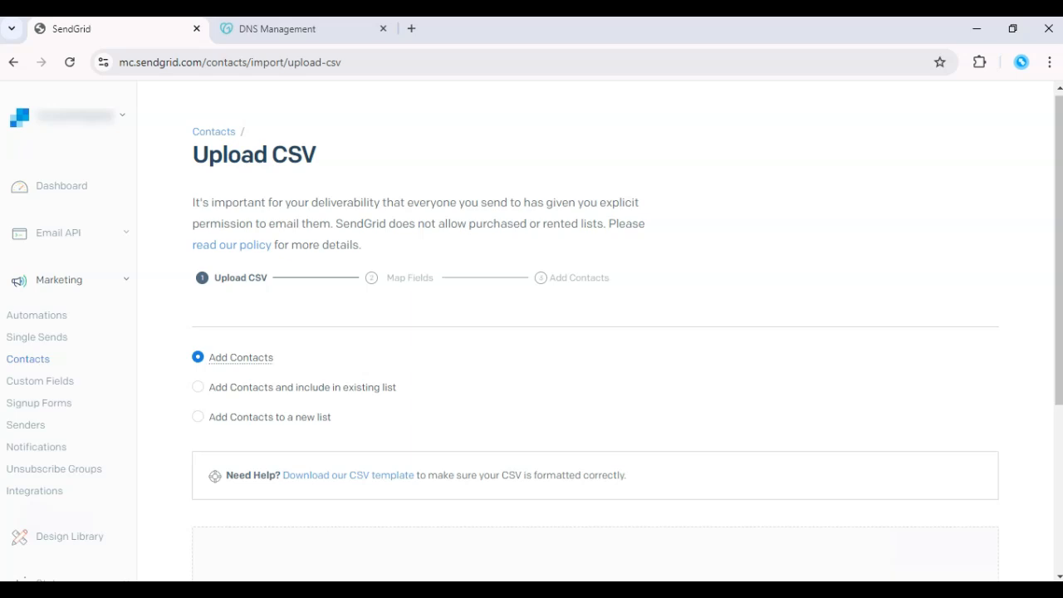
pyautogui.moveTo(85, 540)
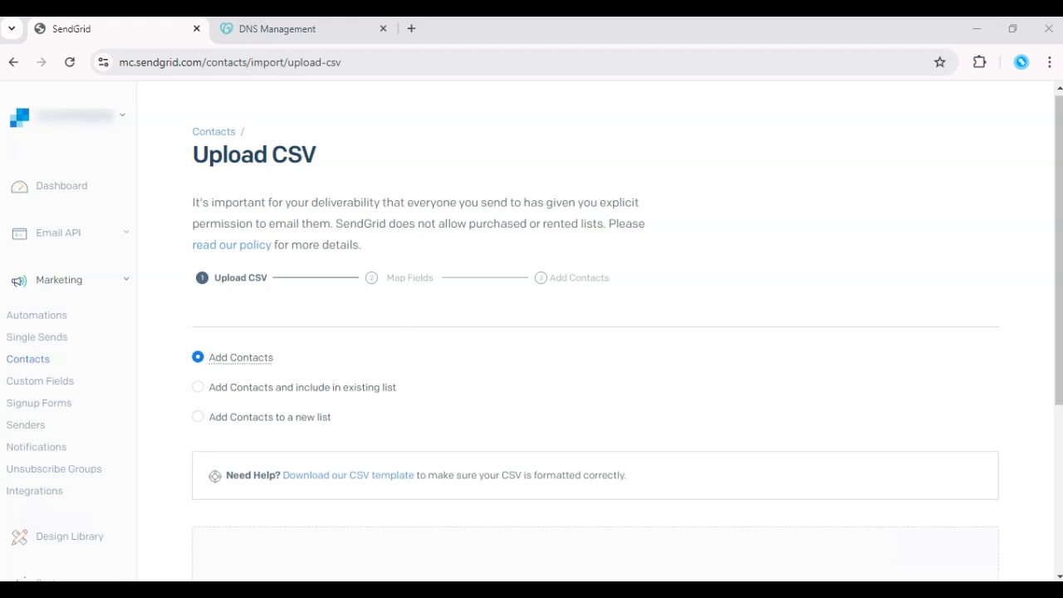
pyautogui.moveTo(87, 544)
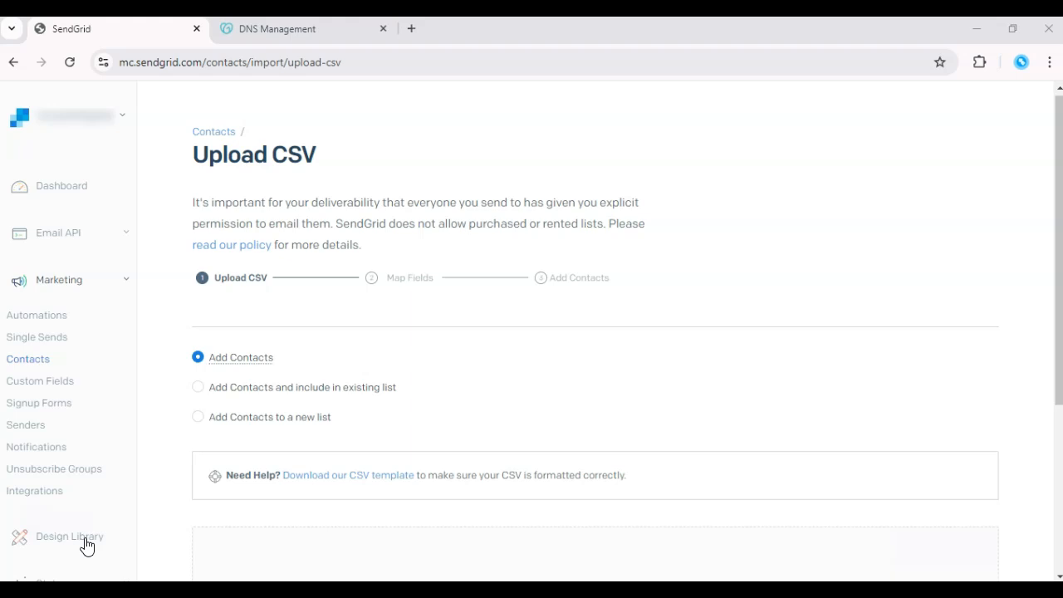